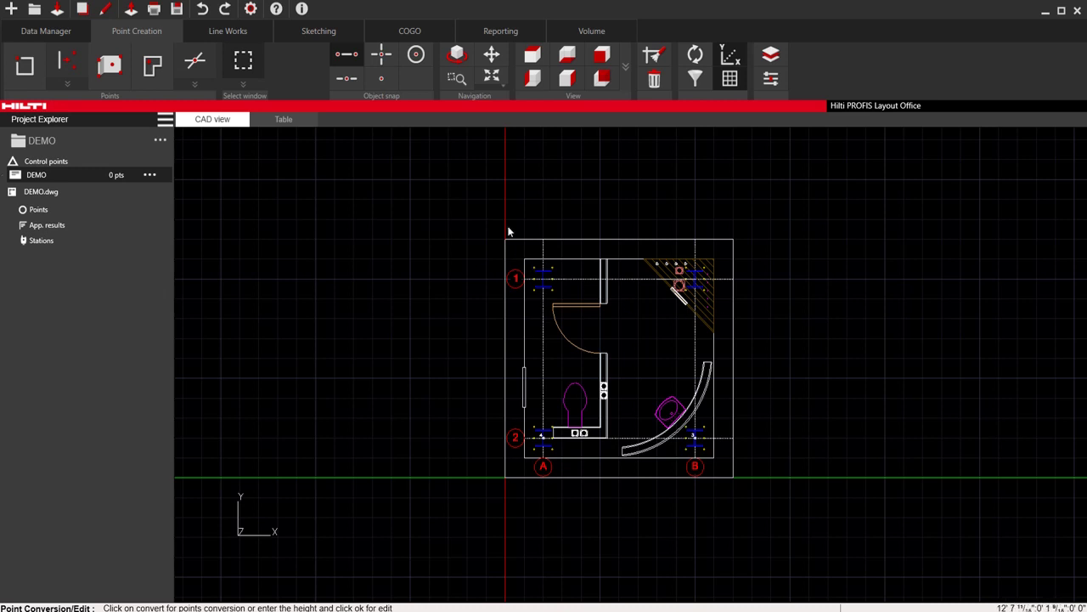
mouse_move(303, 214)
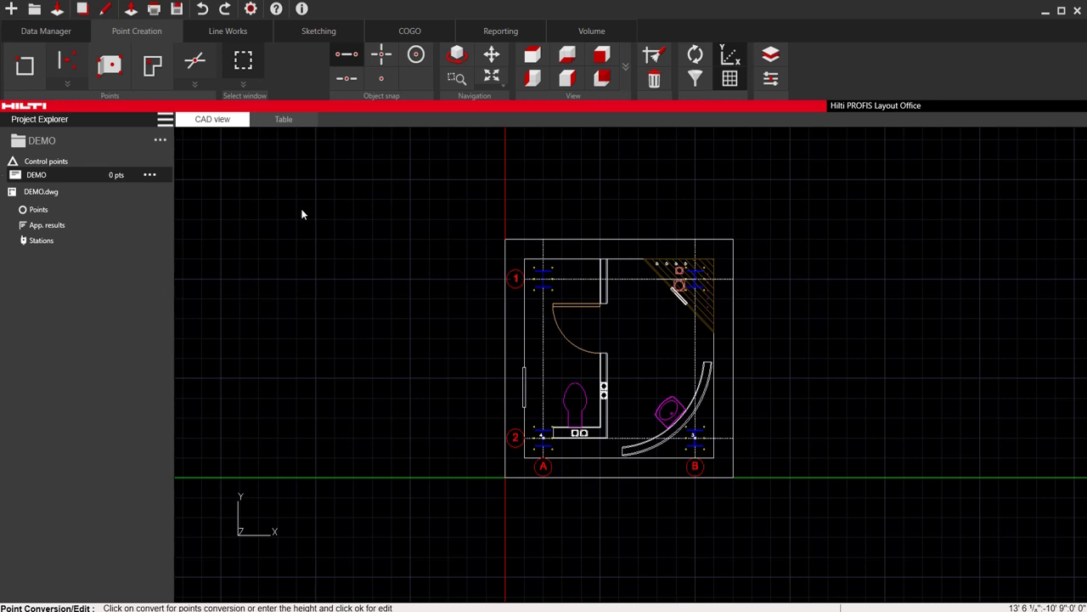
mouse_move(61, 62)
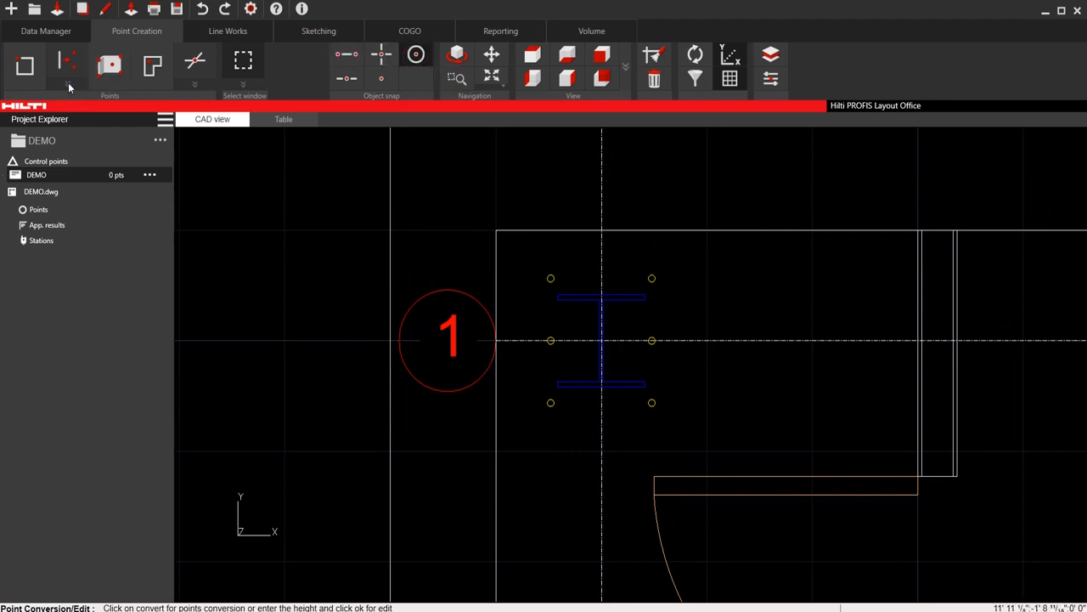
- Pick the anchor holes around the gridline 1 column base plate as pending layout points
left_click(66, 65)
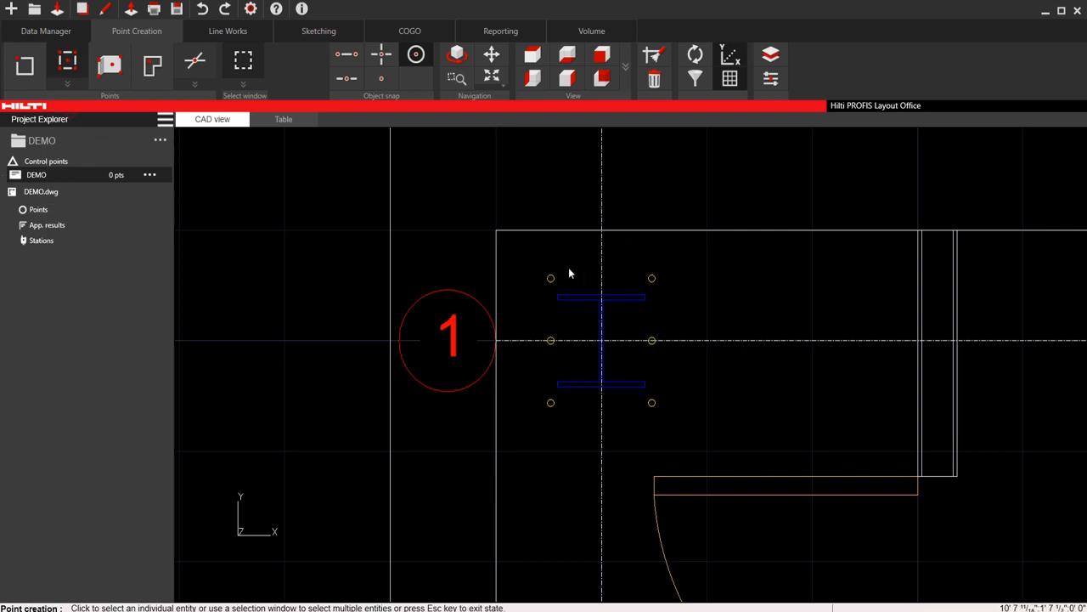
left_click(375, 54)
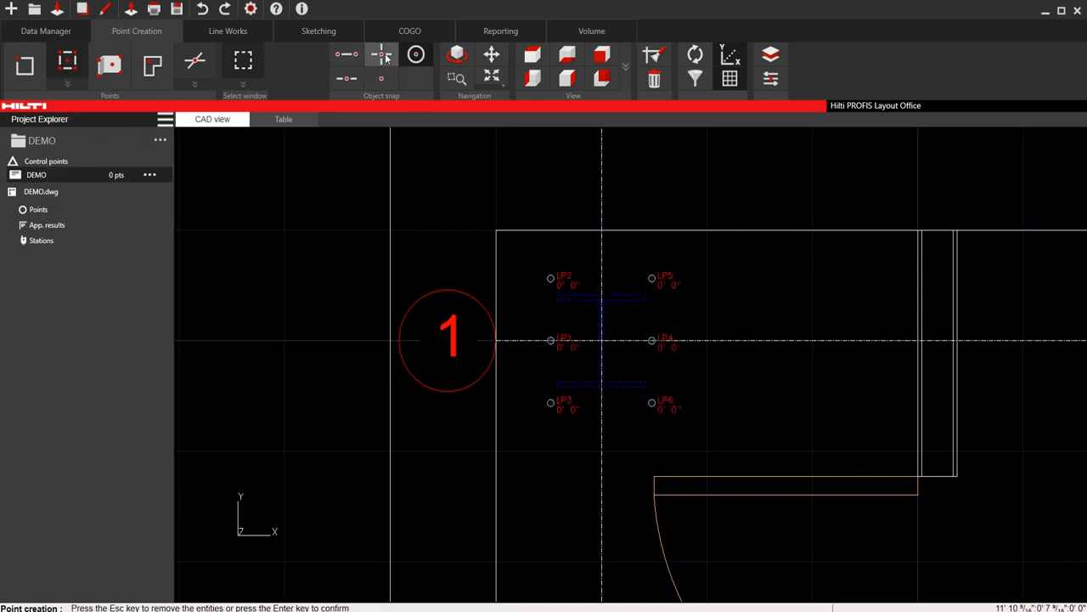
mouse_move(377, 54)
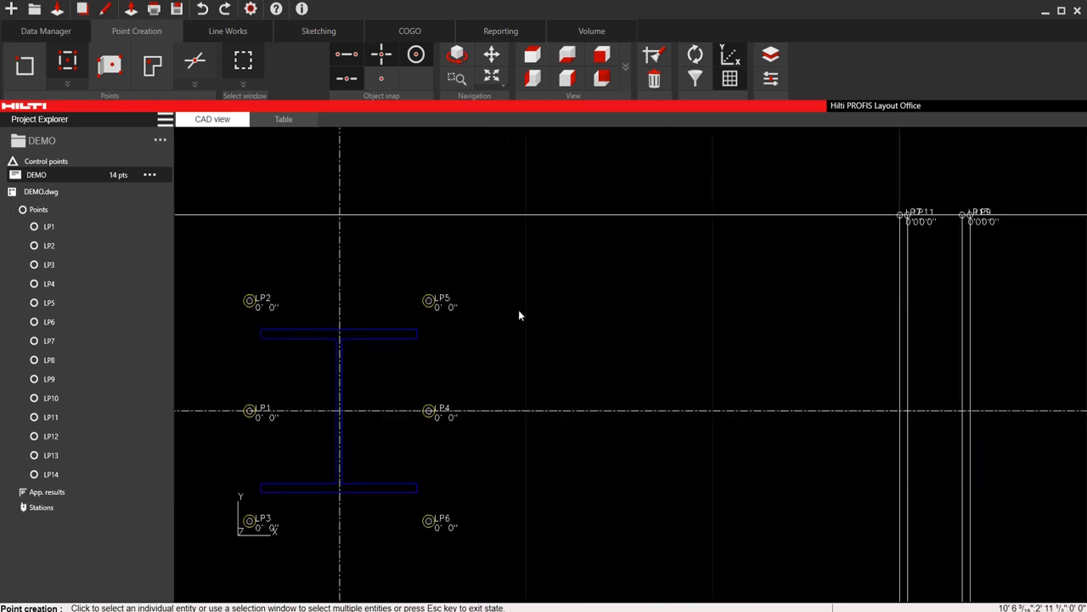
left_click(764, 54)
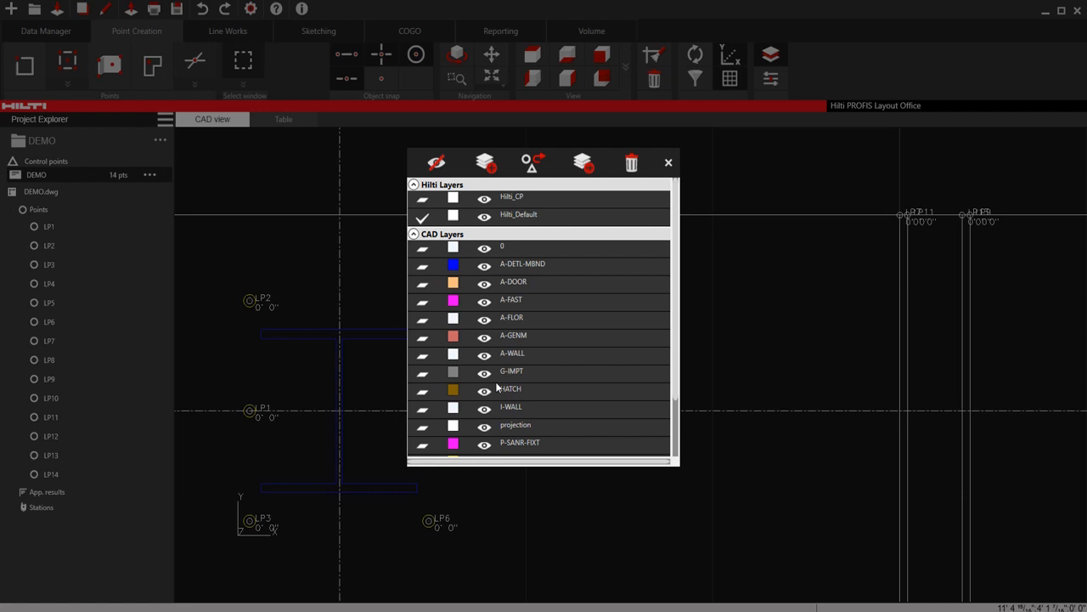
left_click(668, 163)
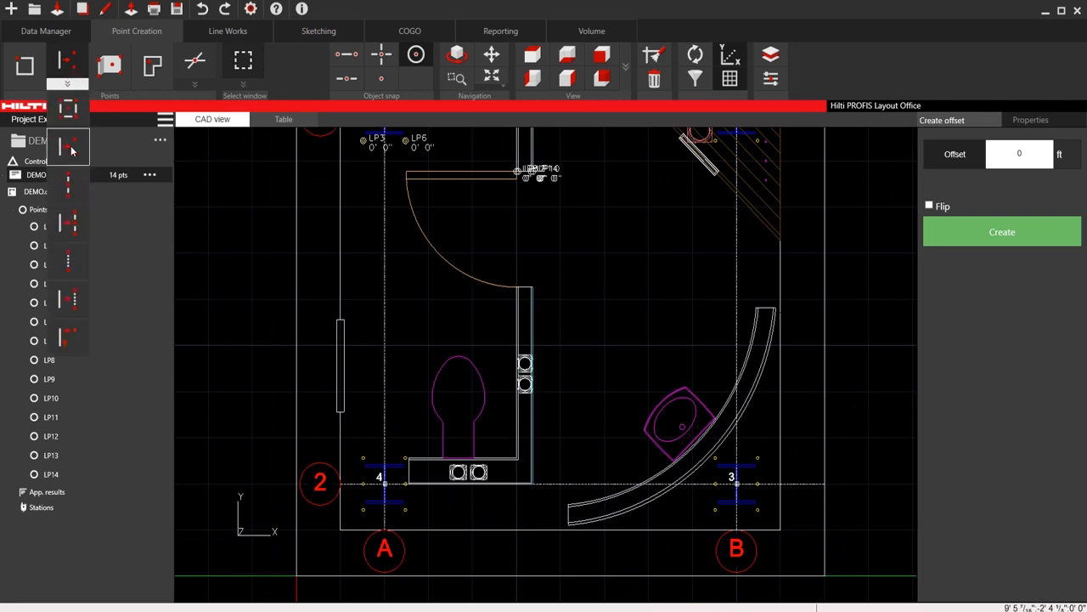
mouse_move(70, 185)
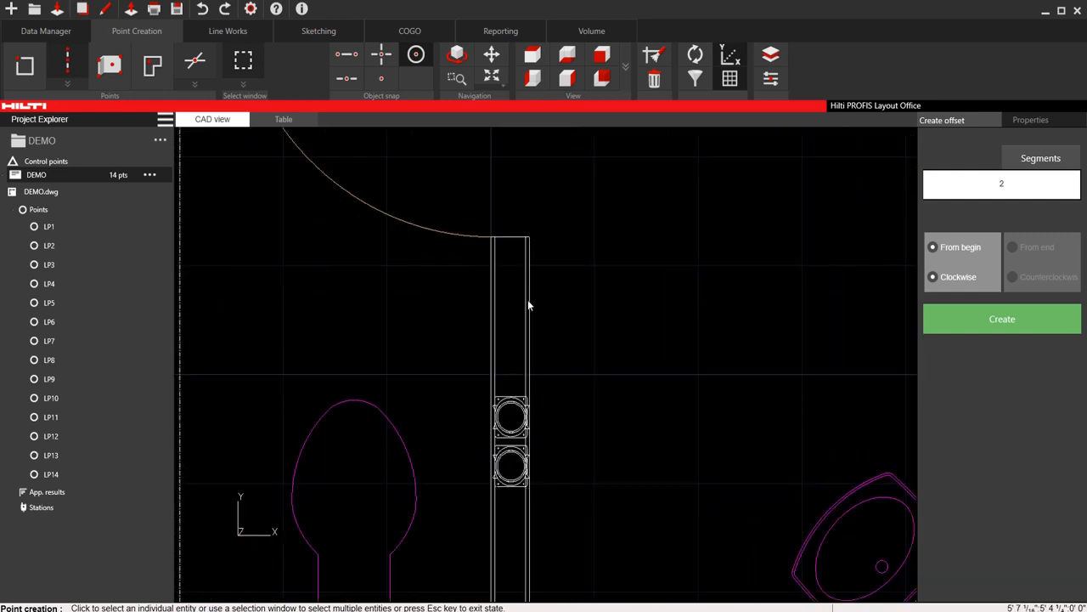
mouse_move(530, 250)
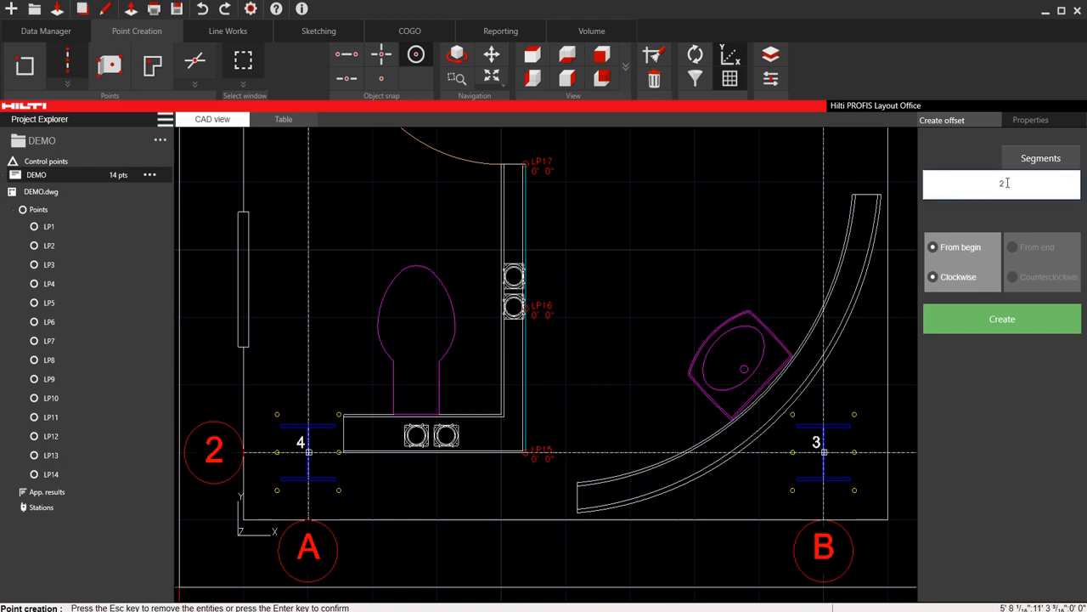
- Create LP15–LP17 dividing the wall edge beside the toilet into two segments
left_click(1002, 320)
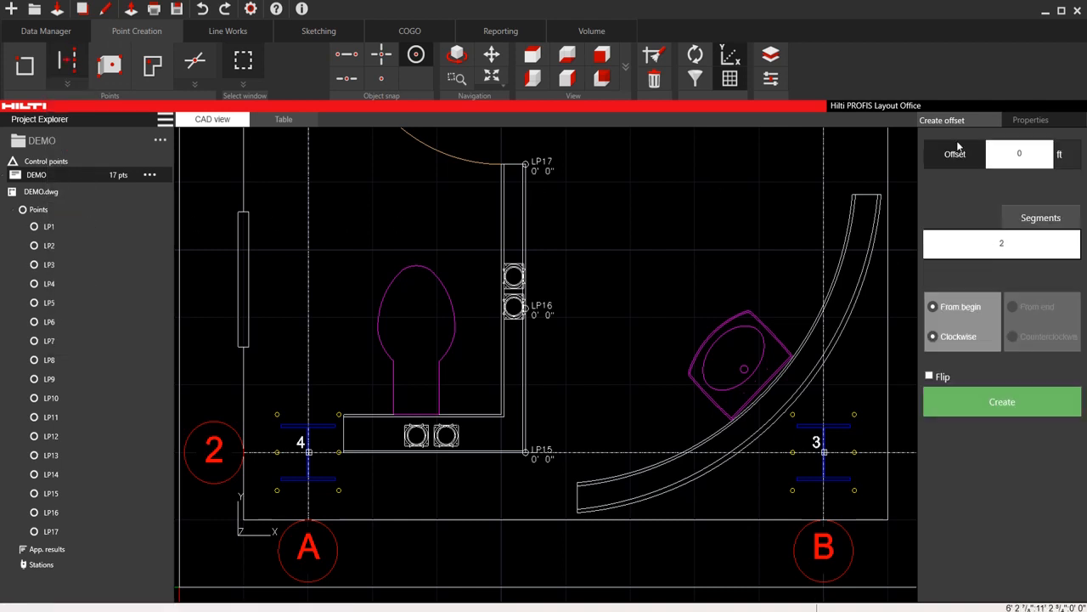
mouse_move(530, 227)
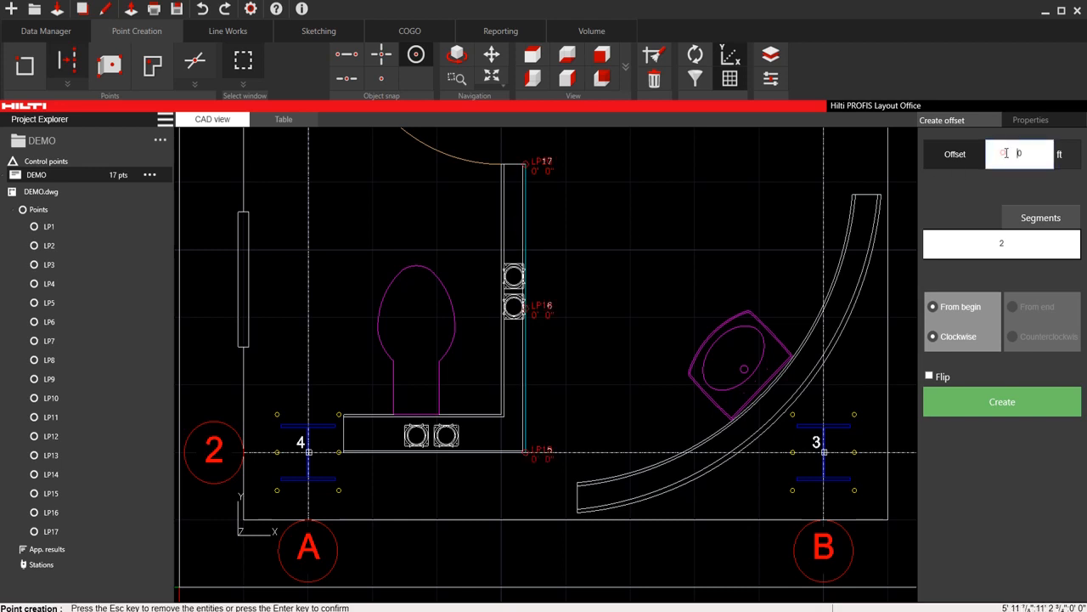
- Create LP18–LP22 at a 1 ft offset from the wall edge in four segments
type("1")
left_click(1003, 243)
type("4")
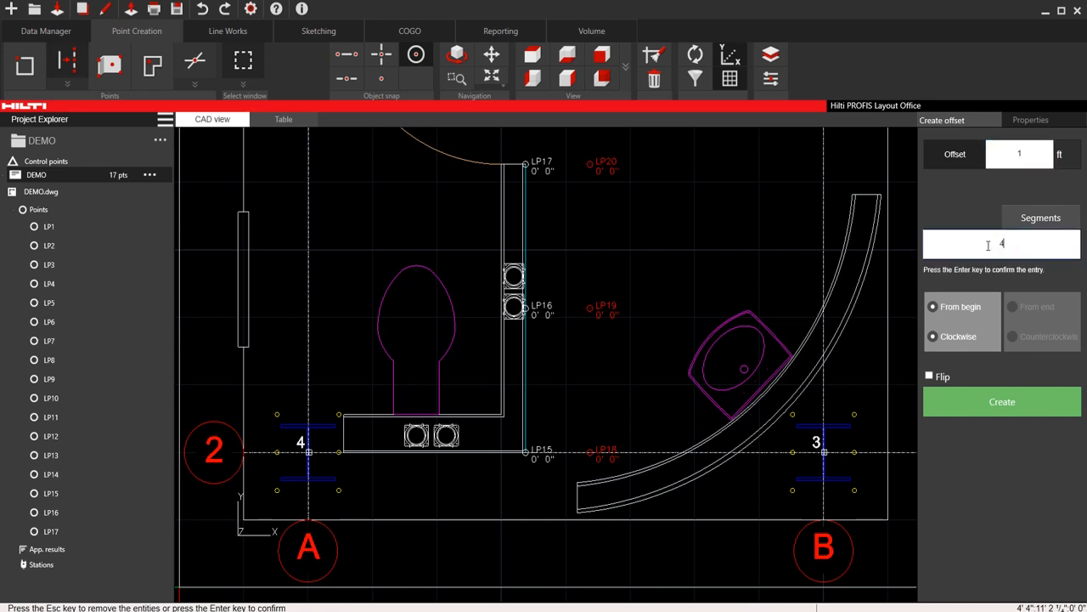
key("enter")
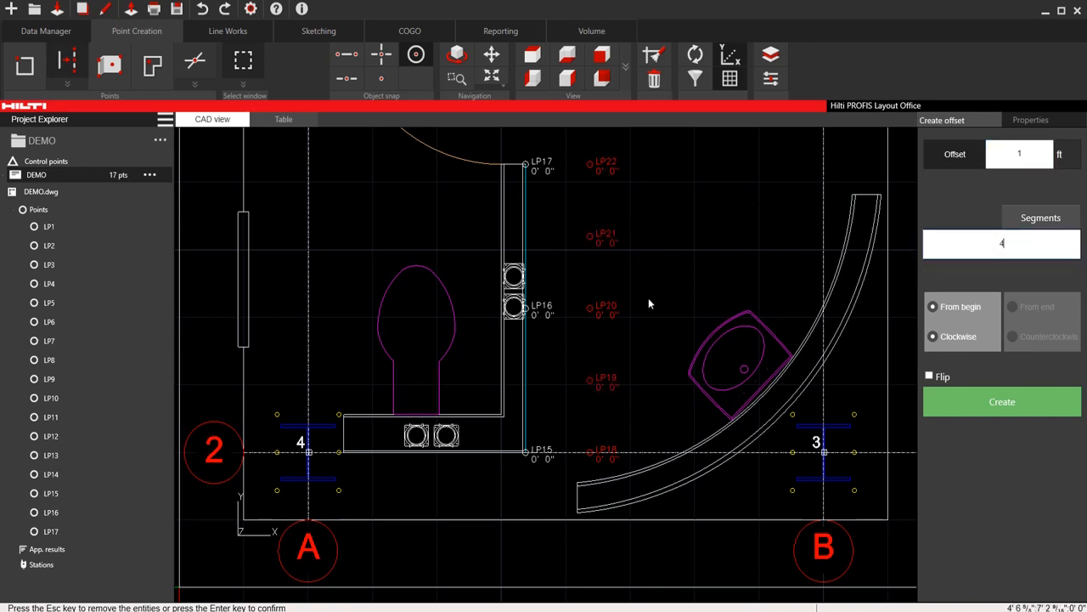
mouse_move(1019, 408)
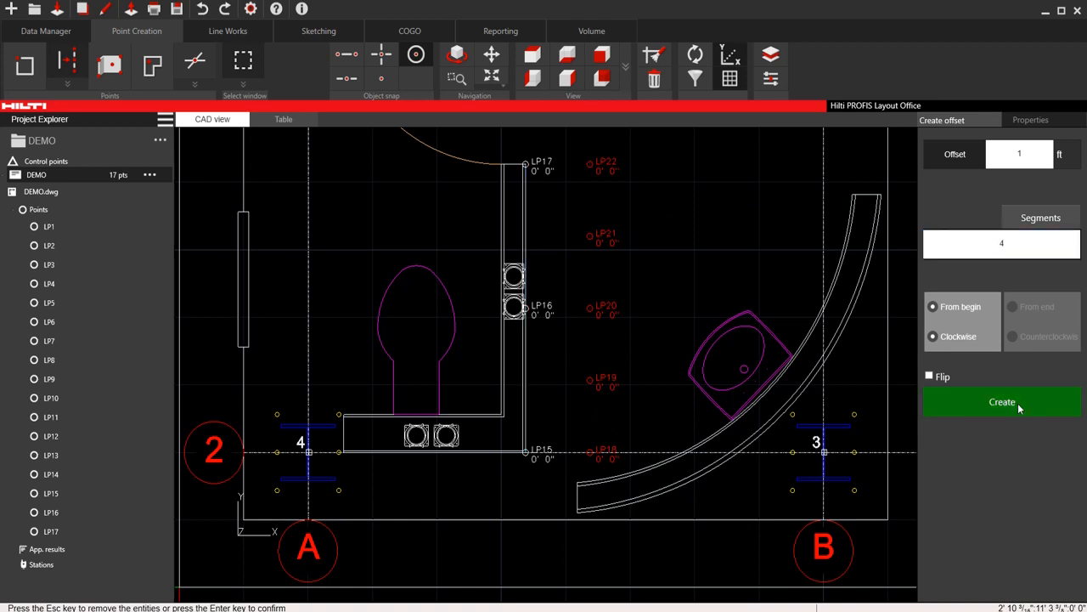
left_click(1002, 401)
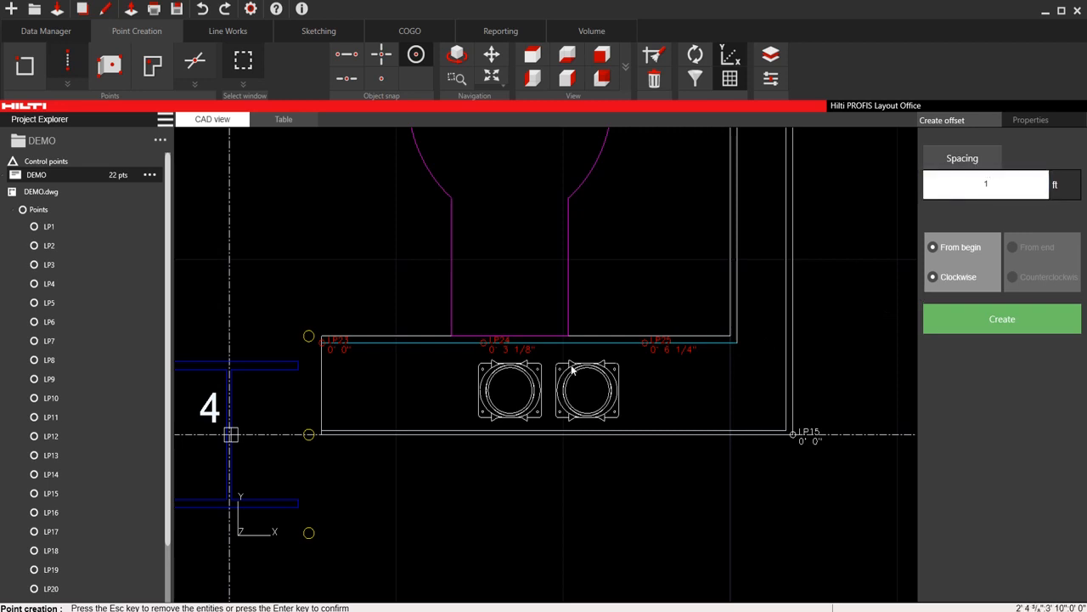
mouse_move(491, 347)
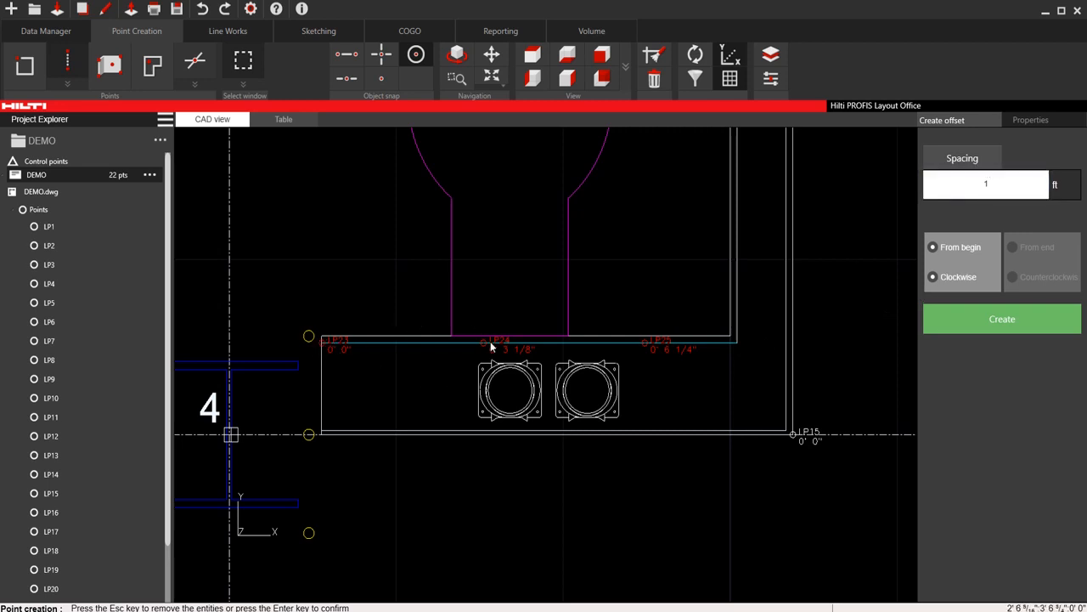
mouse_move(656, 349)
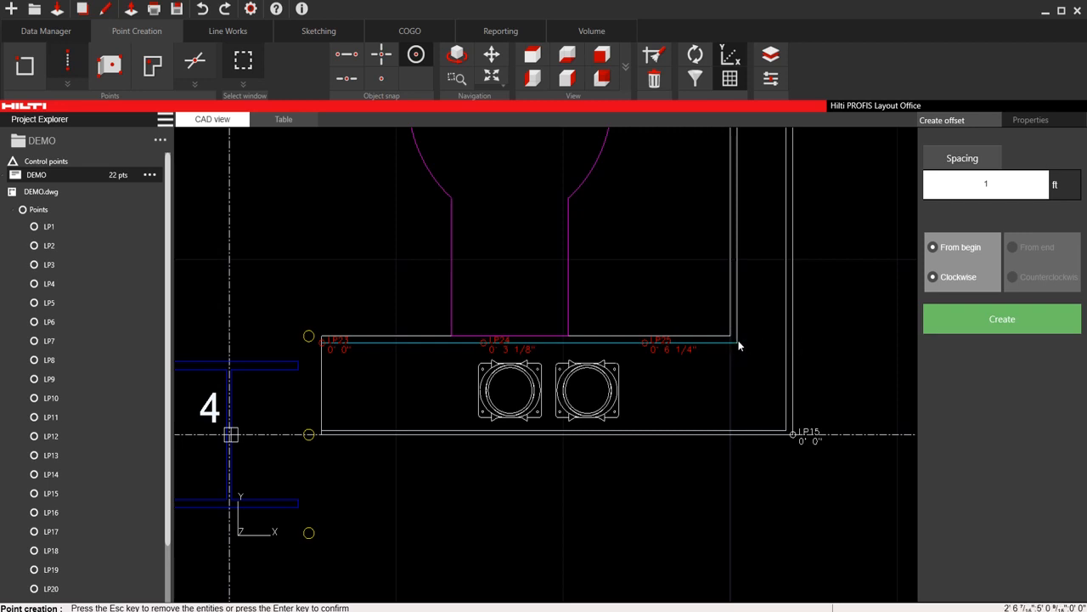
mouse_move(653, 352)
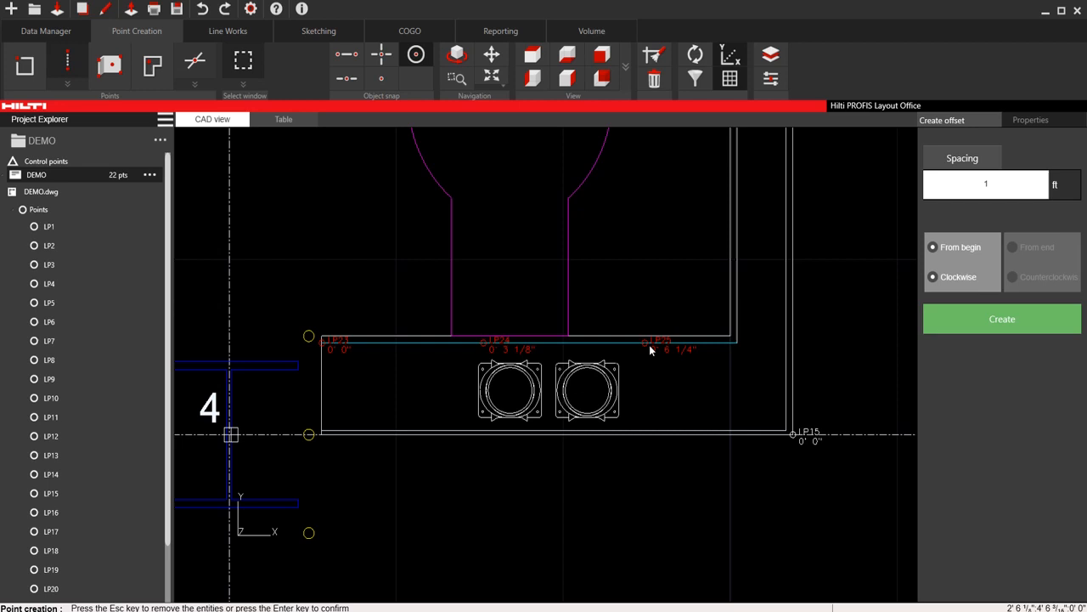
mouse_move(743, 348)
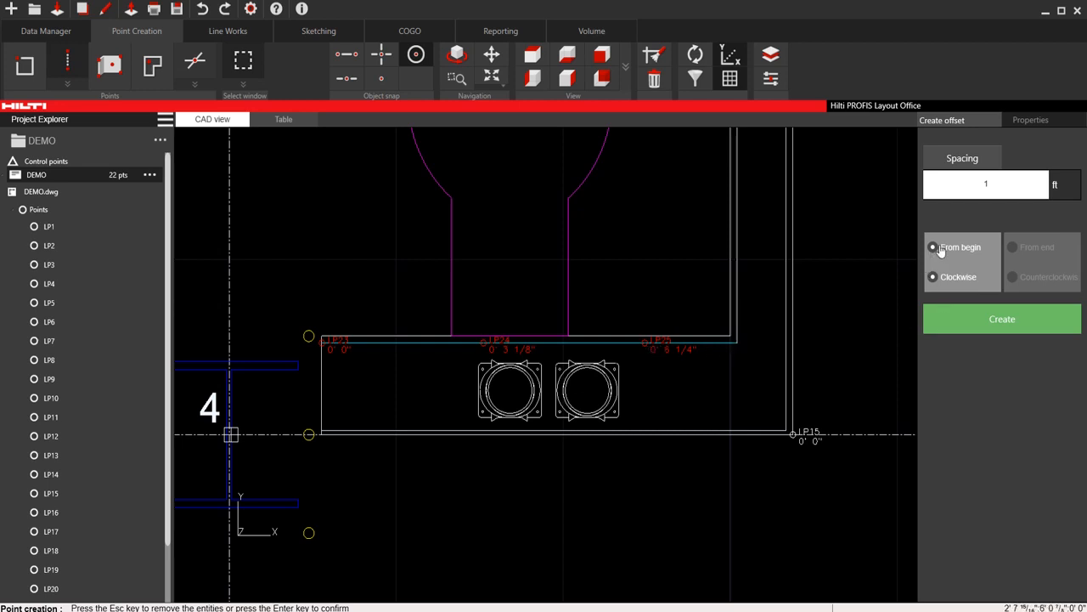
- Toggle the 1 ft spacing measurement to the far end, then back to From begin
left_click(1011, 246)
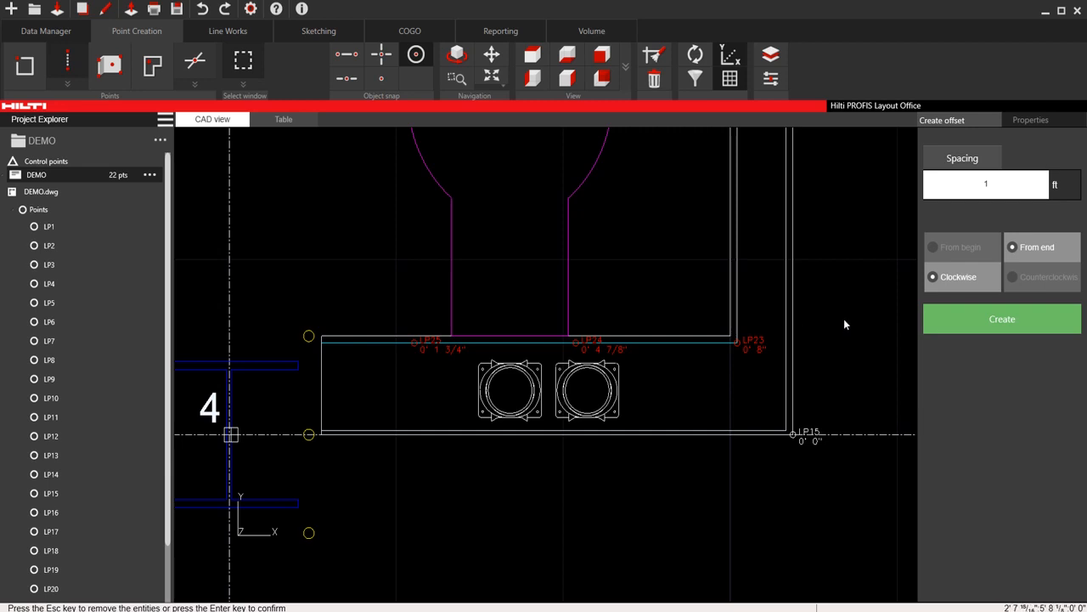
mouse_move(951, 255)
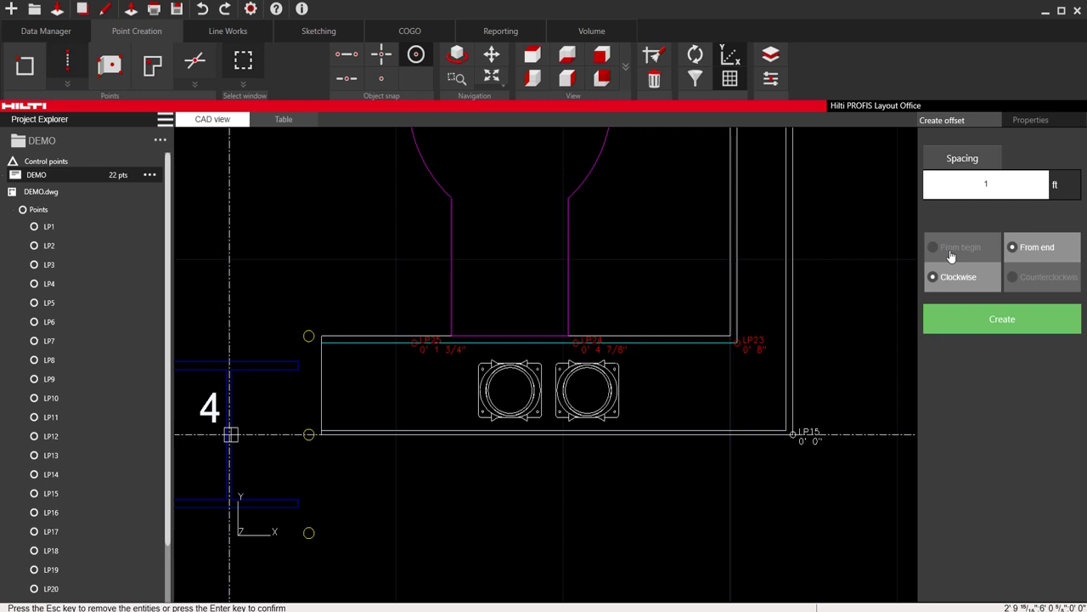
left_click(935, 248)
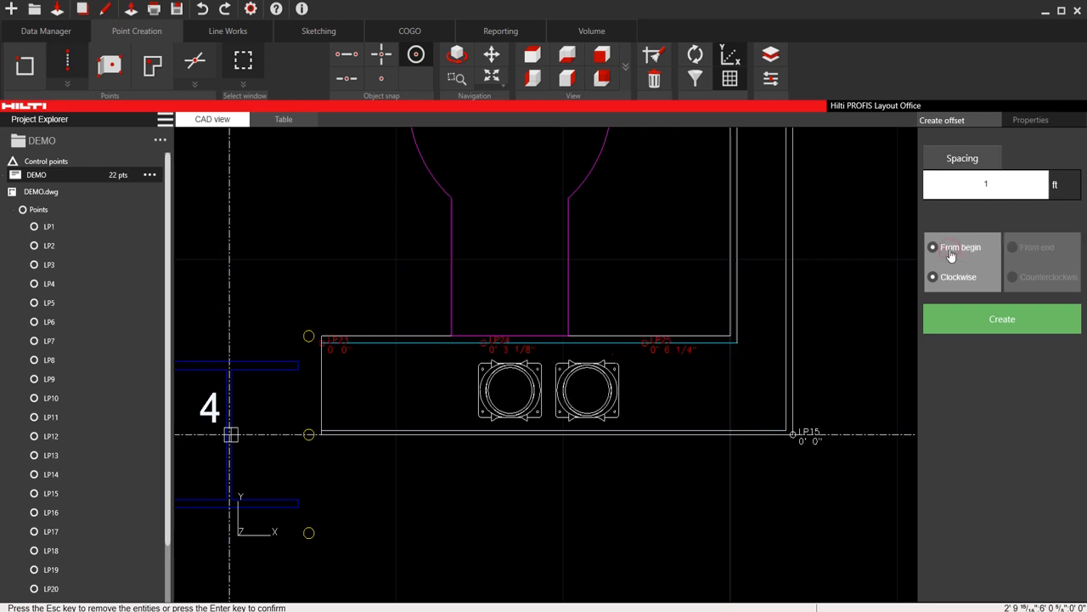
mouse_move(999, 269)
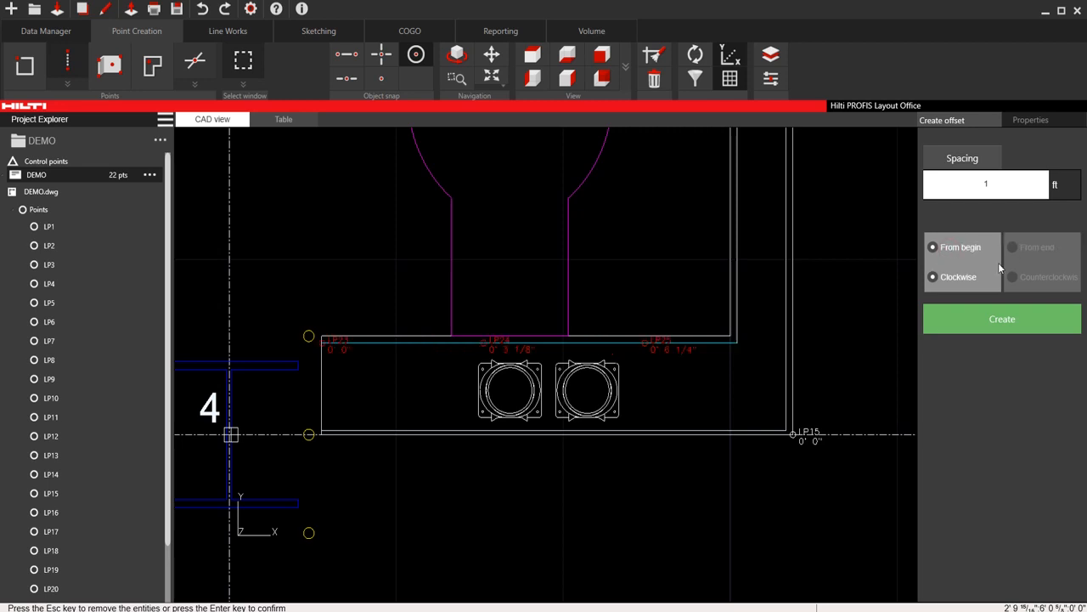
mouse_move(1042, 285)
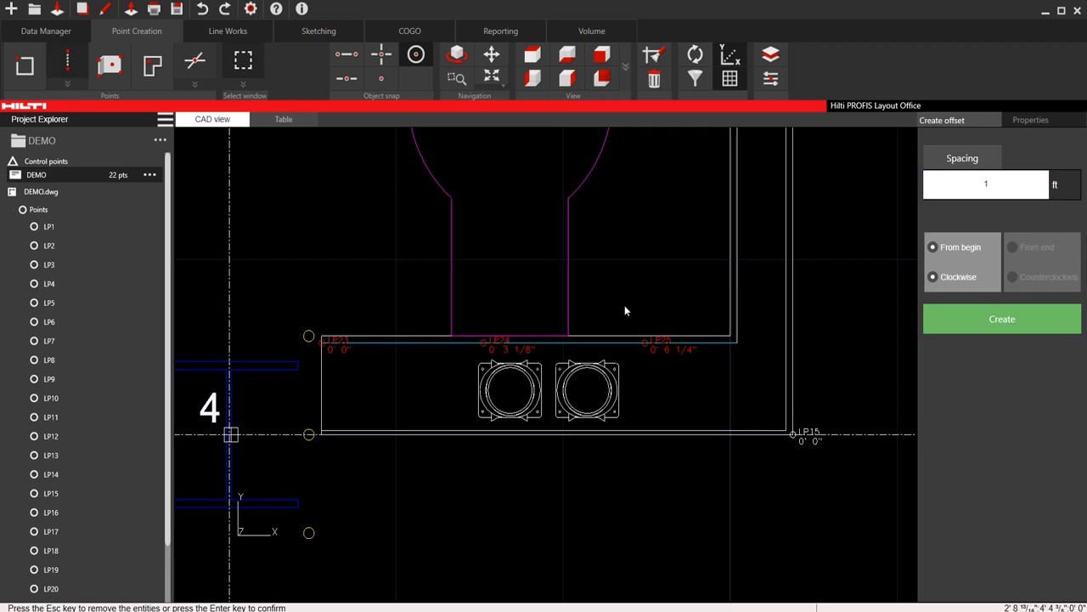
mouse_move(711, 350)
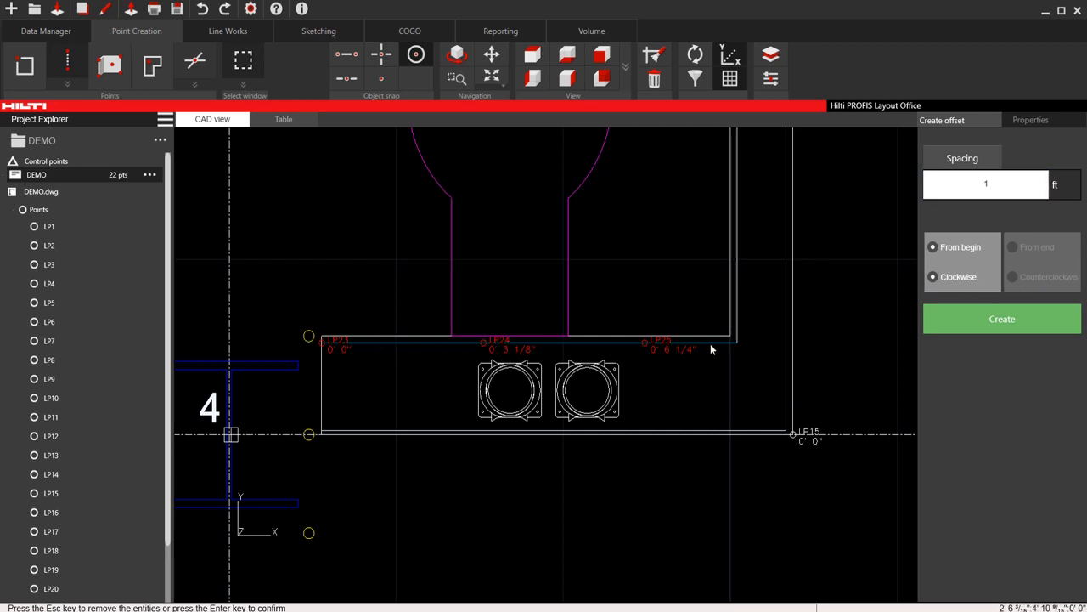
mouse_move(71, 82)
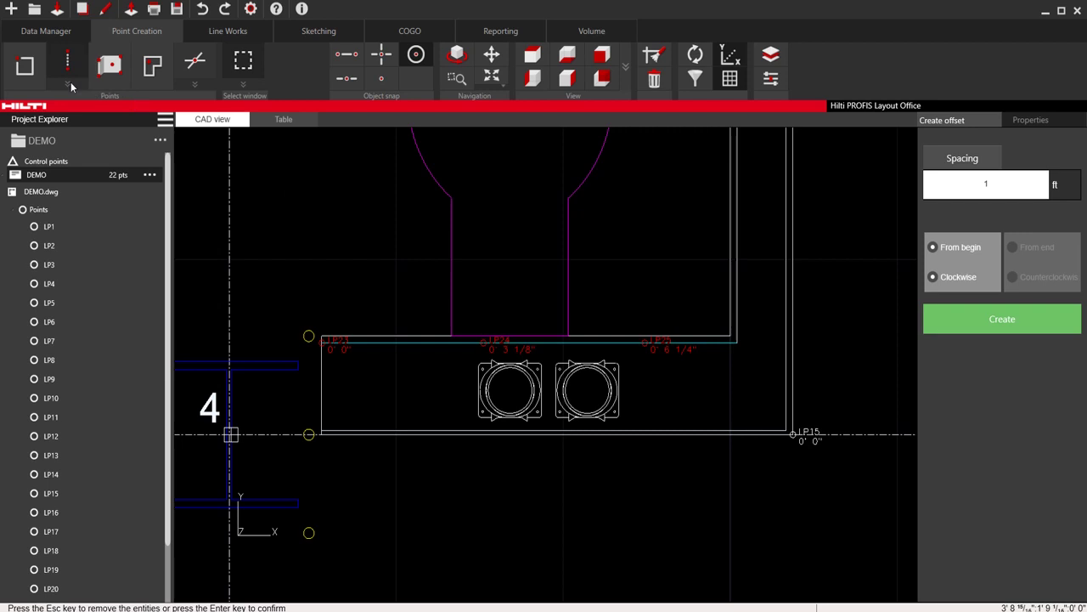
- Switch to spaced points with offset and enter a 1 ft offset above the counter edge
left_click(65, 81)
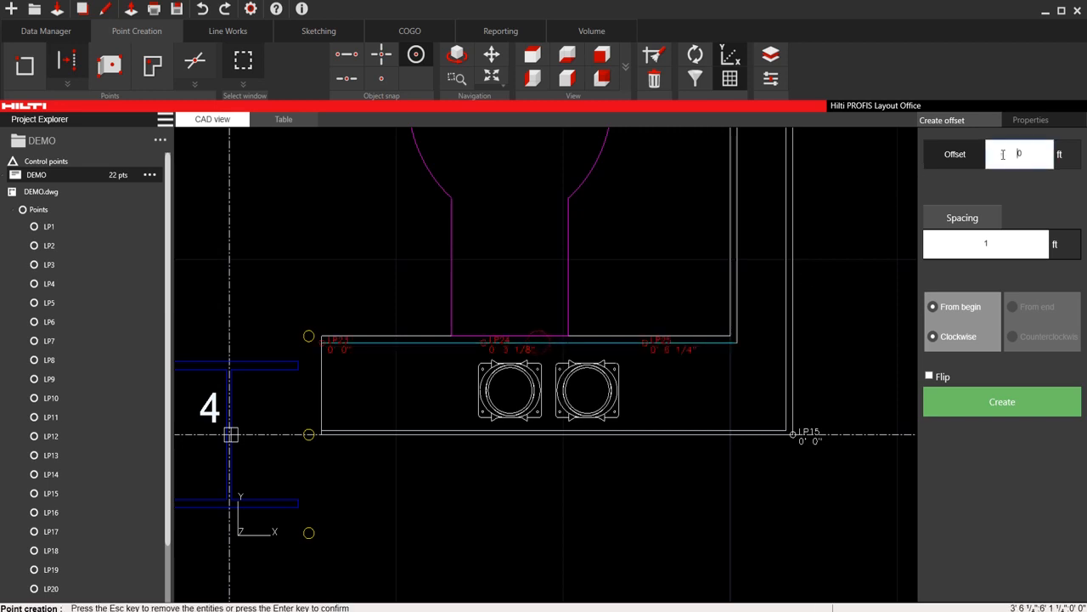
type("1")
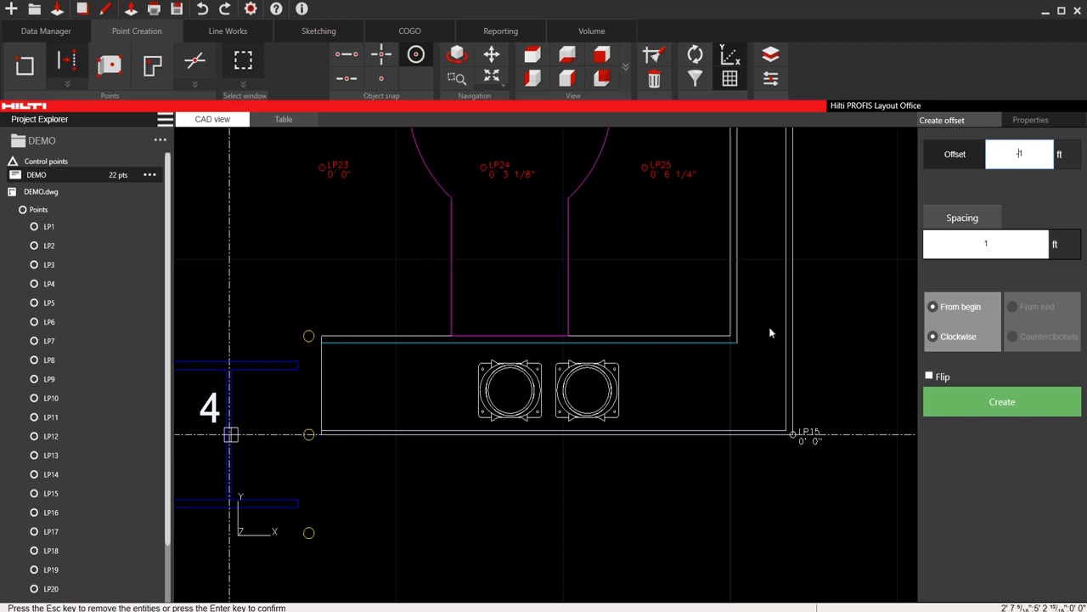
mouse_move(721, 364)
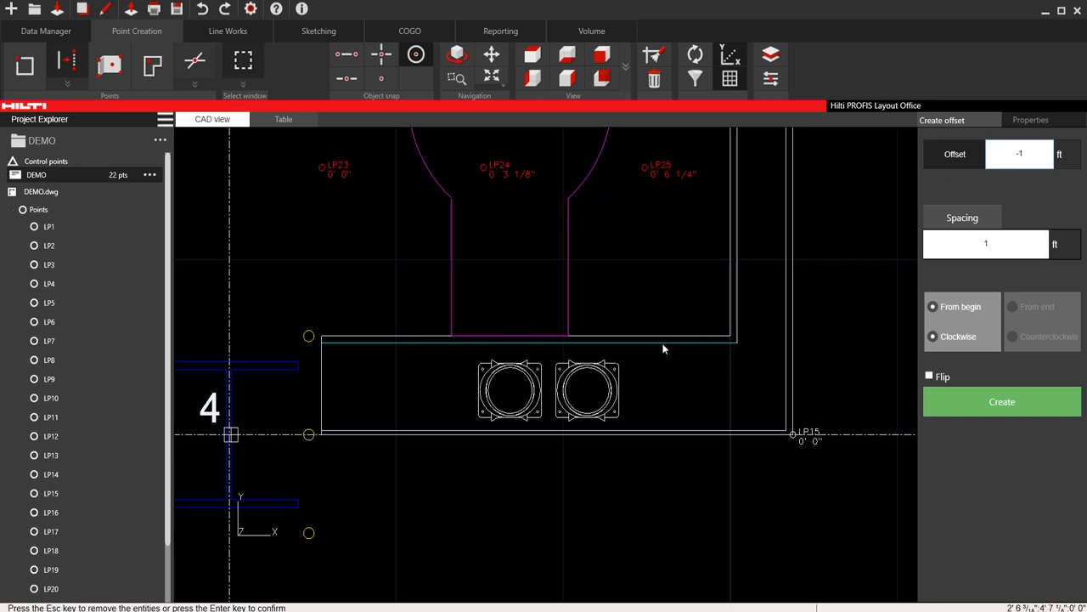
mouse_move(515, 234)
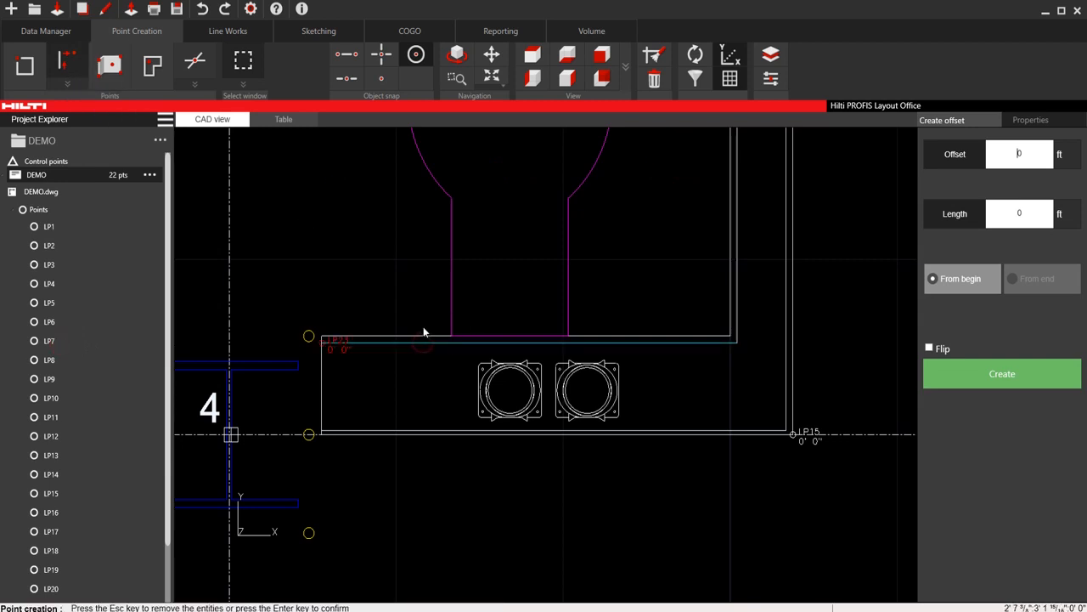
- Preview LP23 on the counter edge with Offset 1 ft and Length 6 in, measured From begin
left_click(1019, 152)
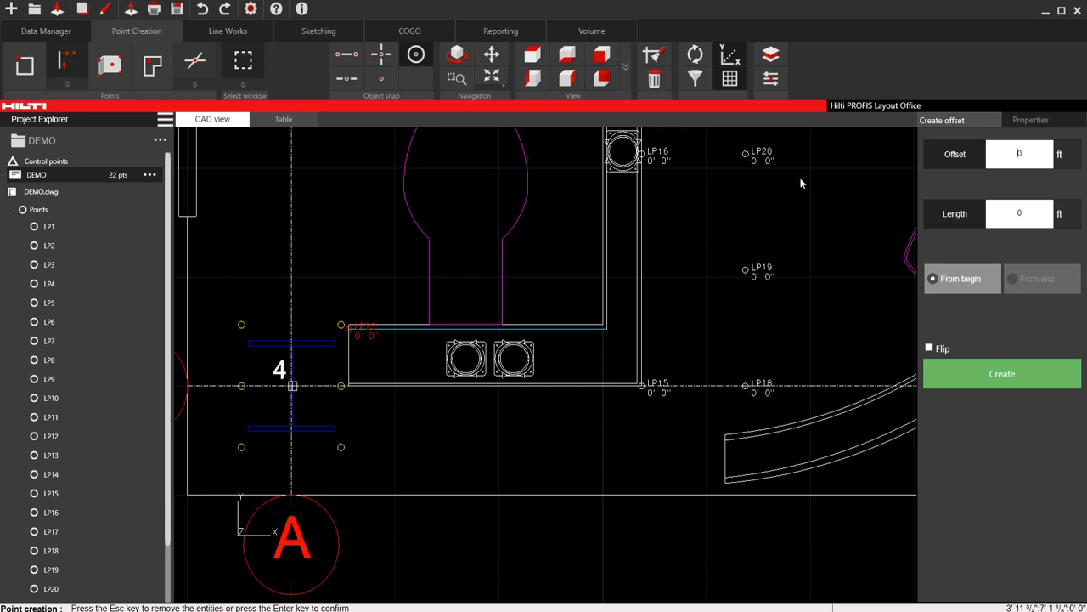
type("1")
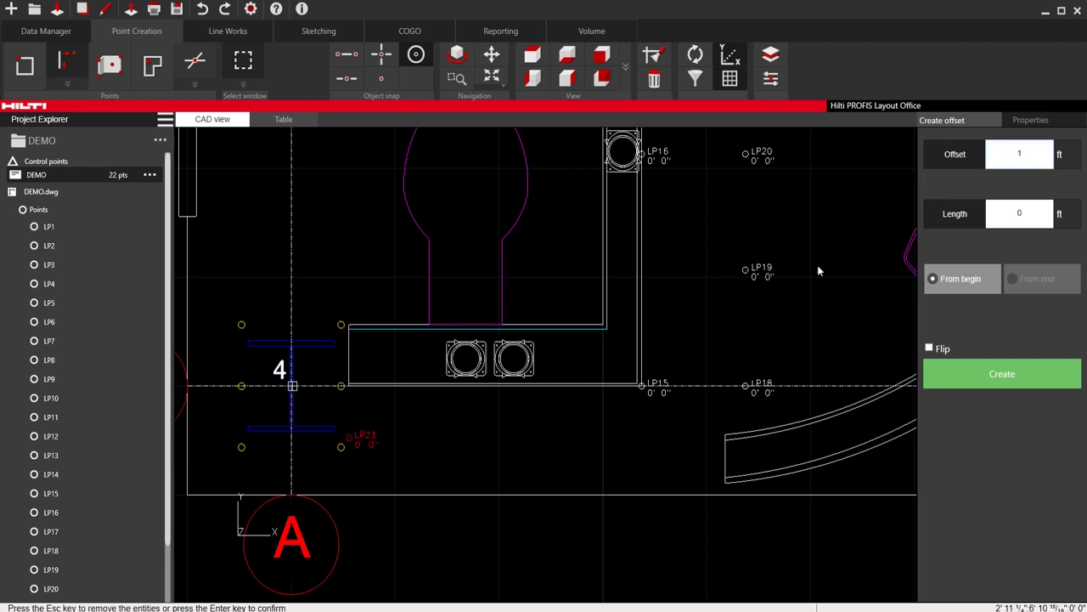
left_click(1019, 214)
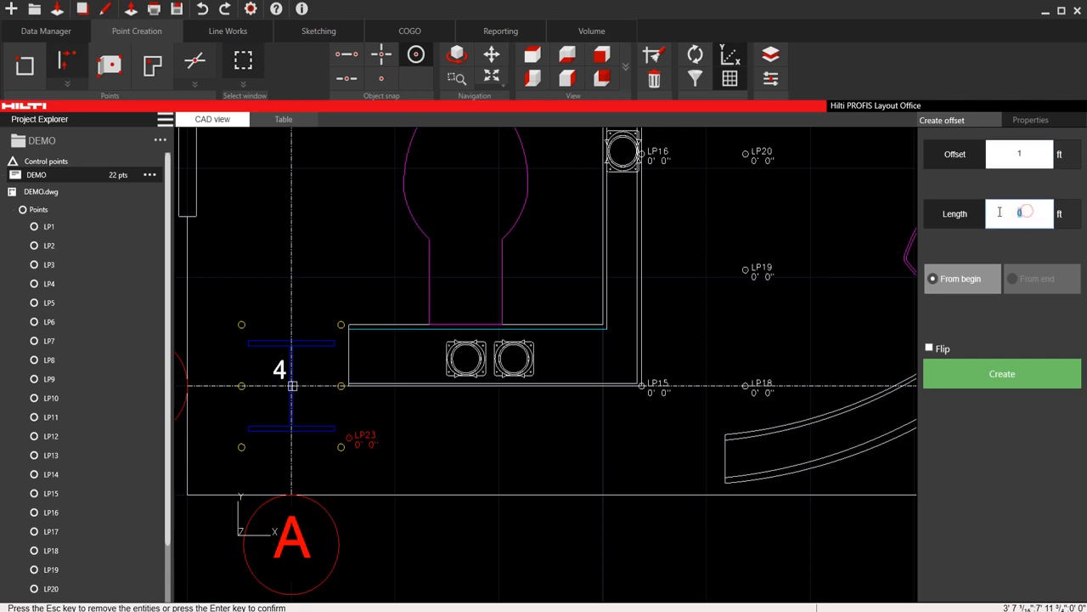
type("6\"")
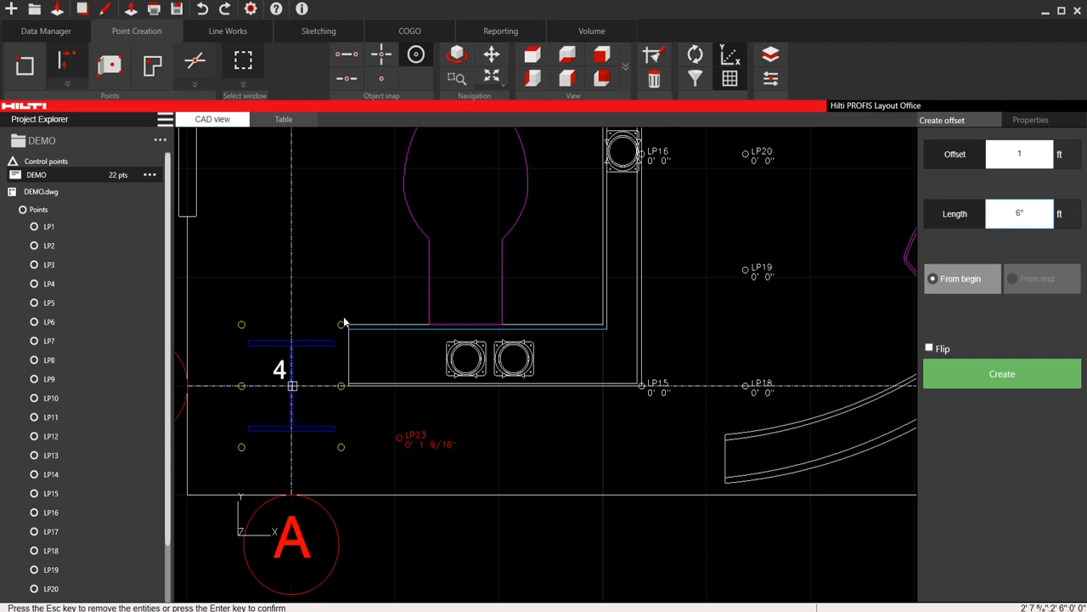
mouse_move(404, 428)
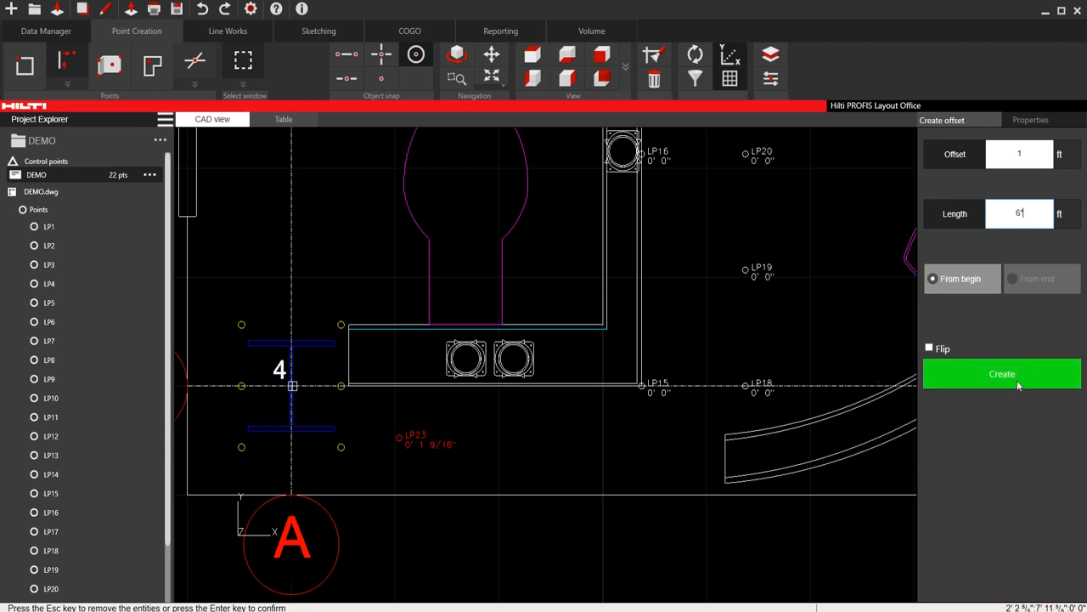
left_click(1016, 278)
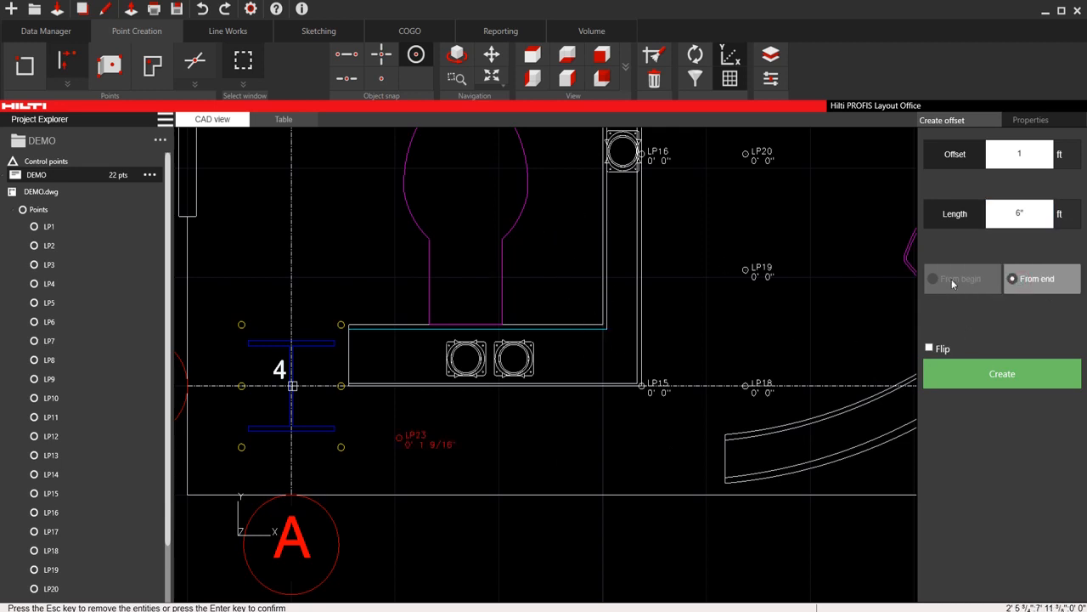
left_click(933, 279)
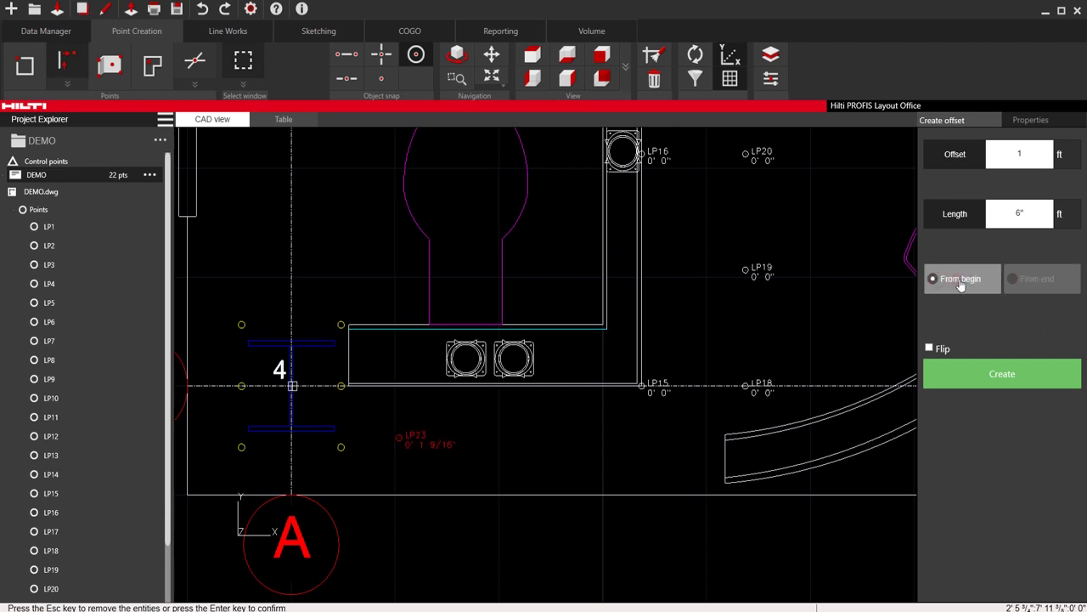
mouse_move(109, 65)
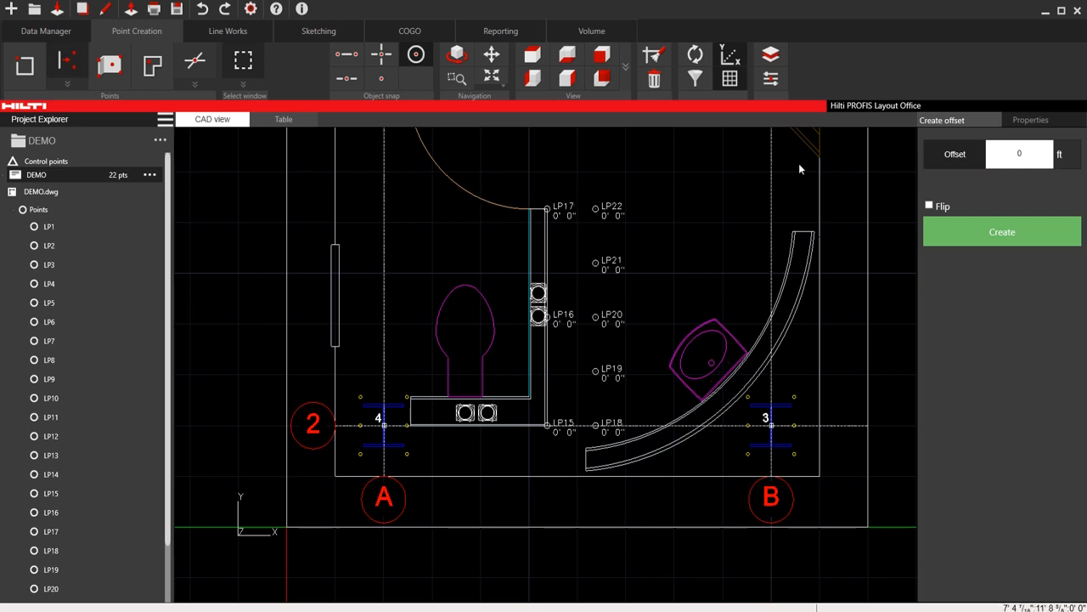
mouse_move(550, 299)
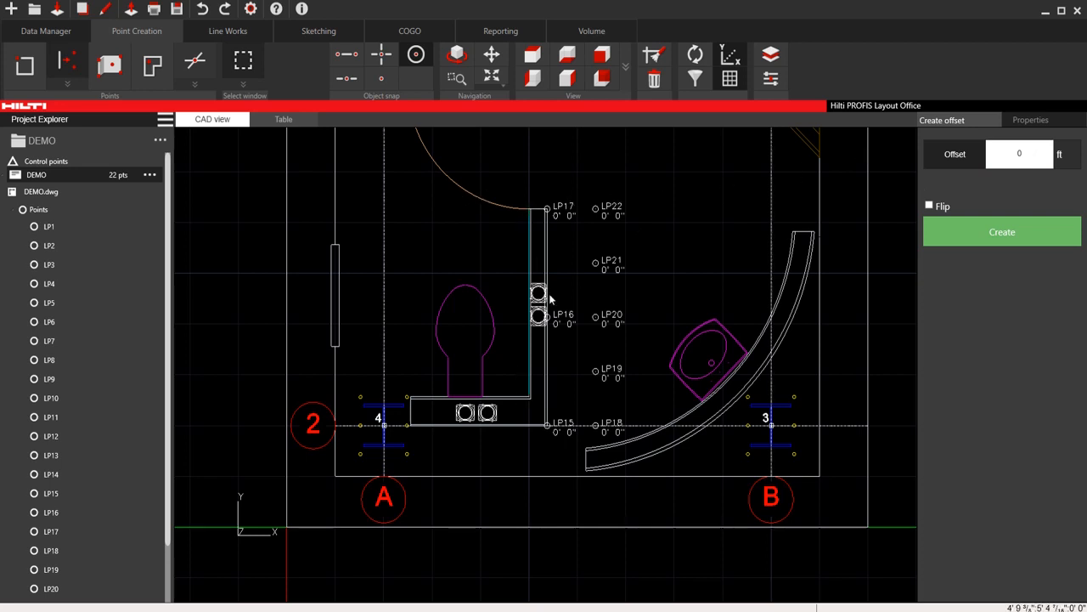
mouse_move(243, 231)
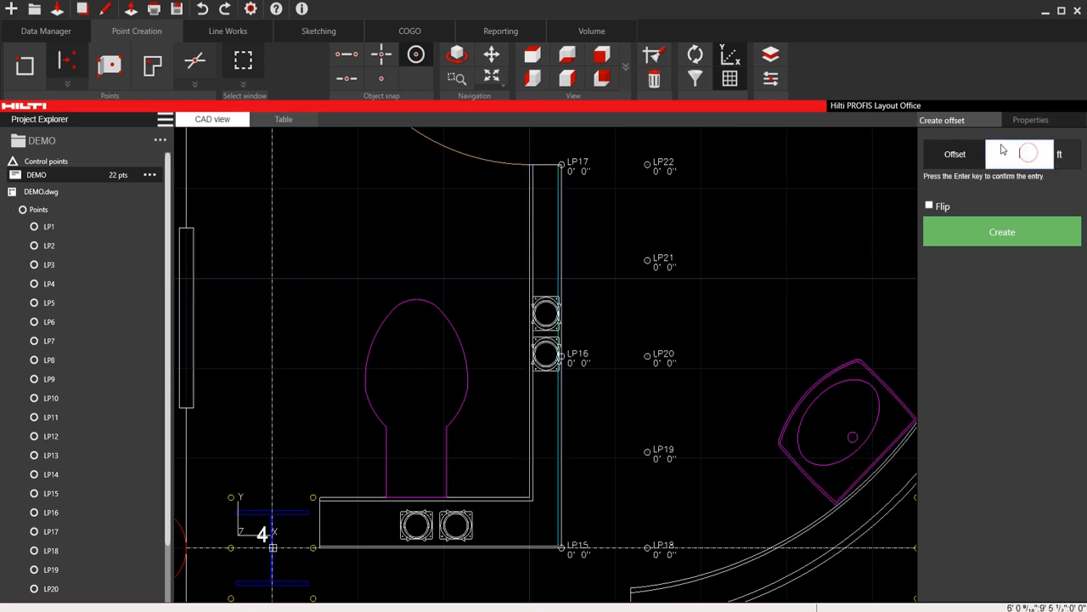
- Enter a trial value of 1 while testing the Offset tool, without creating points
type("1")
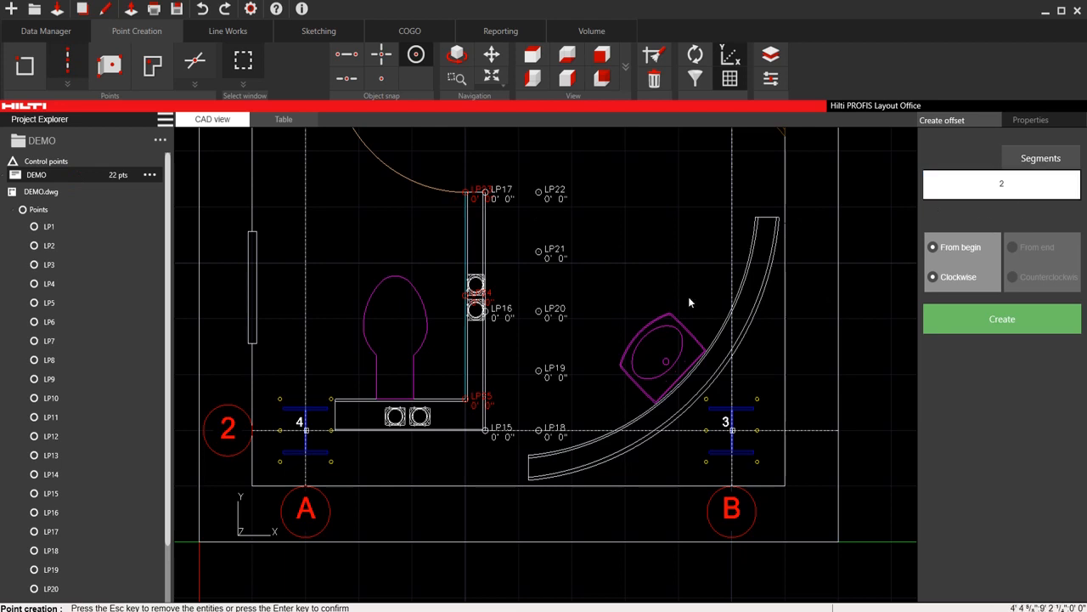
mouse_move(513, 307)
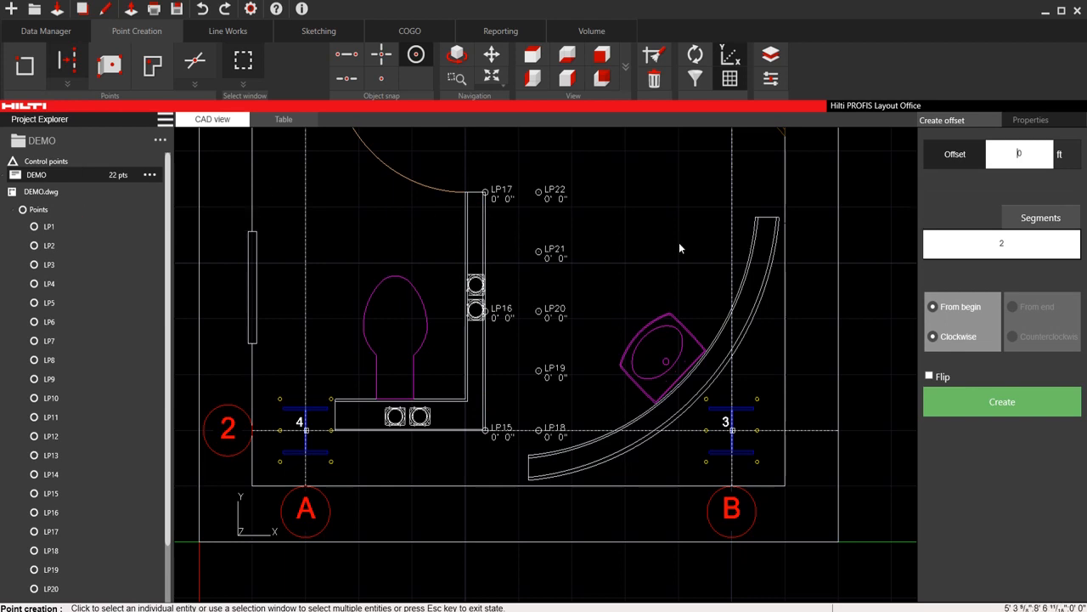
mouse_move(659, 309)
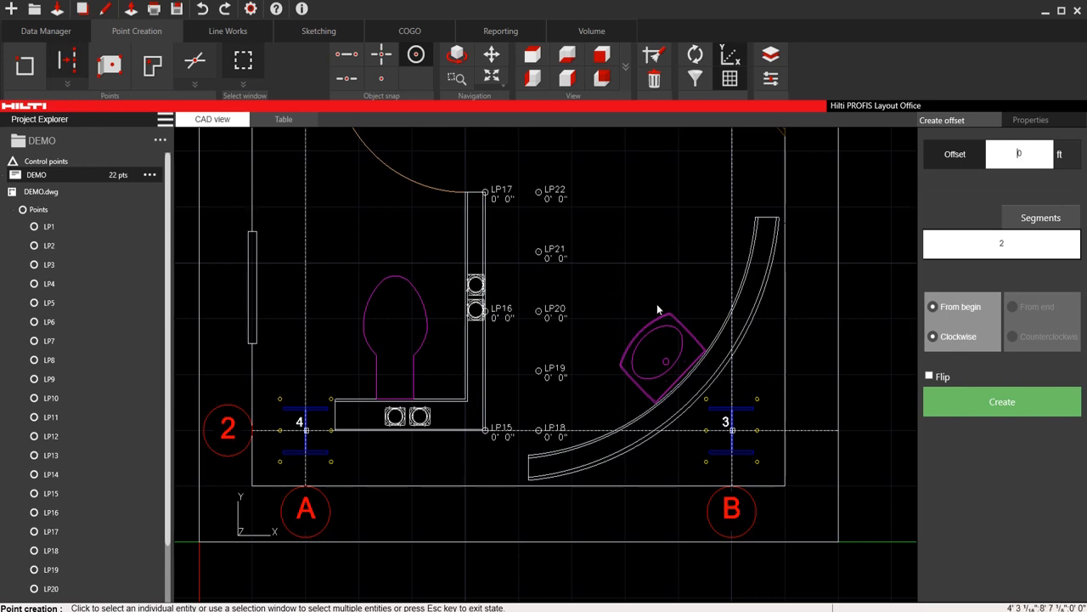
mouse_move(74, 104)
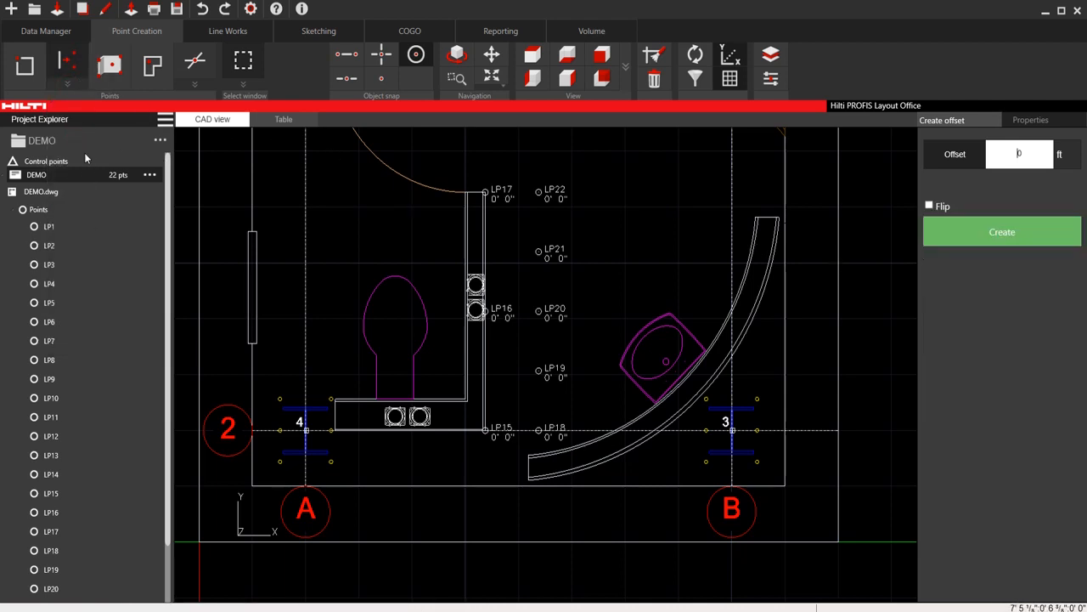
mouse_move(102, 109)
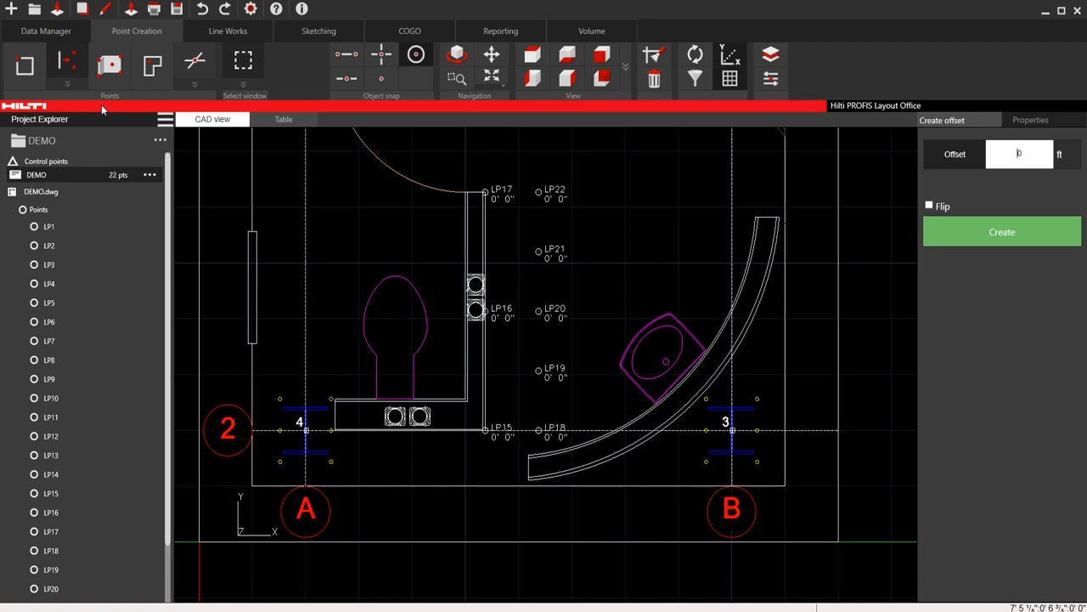